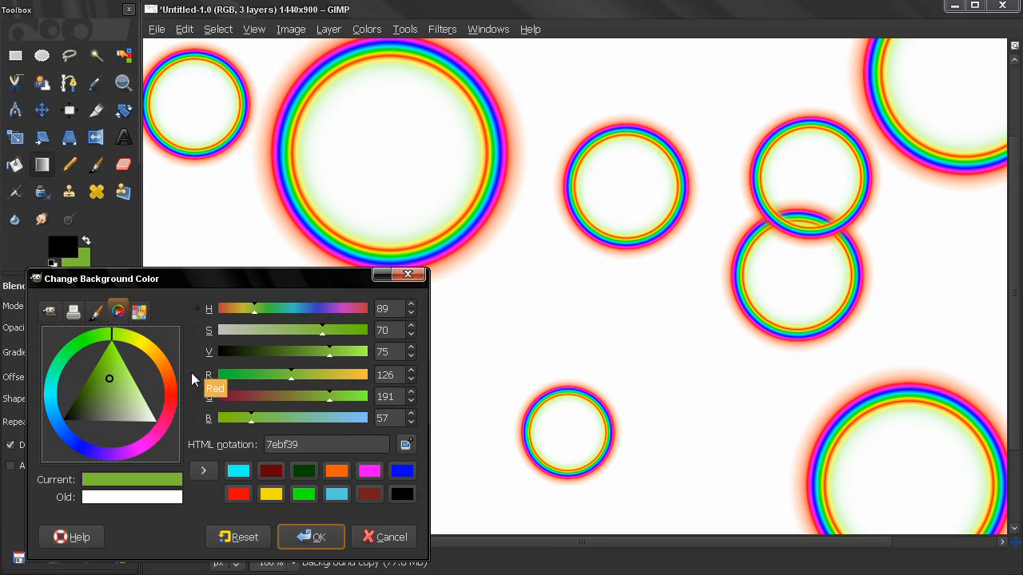
pyautogui.moveTo(185, 369)
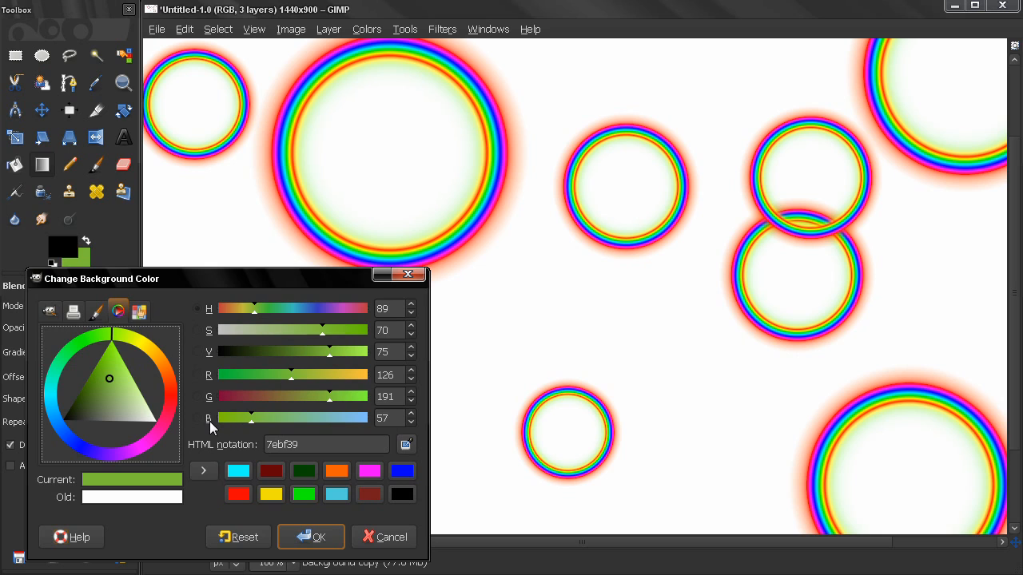
pyautogui.moveTo(122, 312)
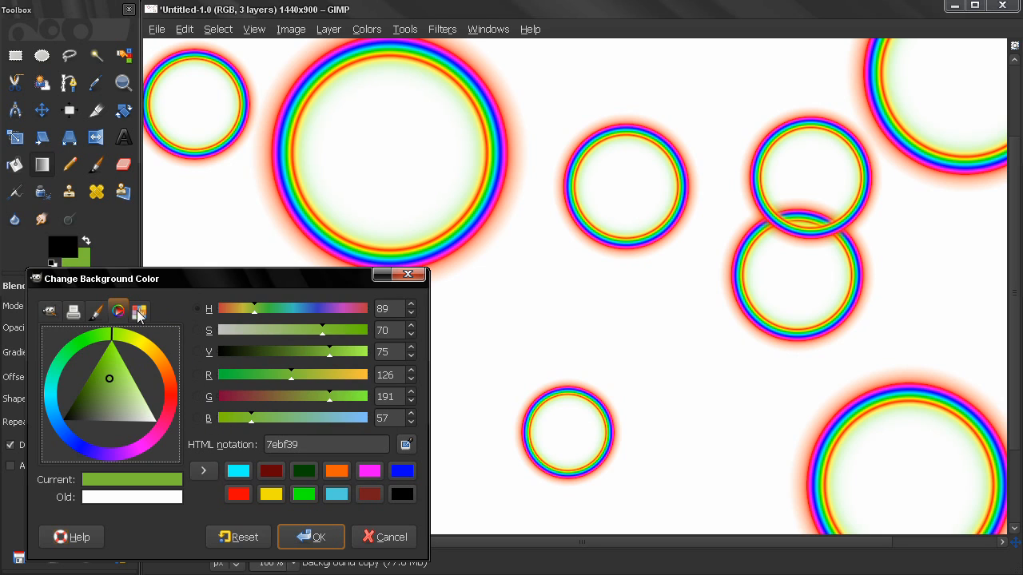
pyautogui.moveTo(120, 319)
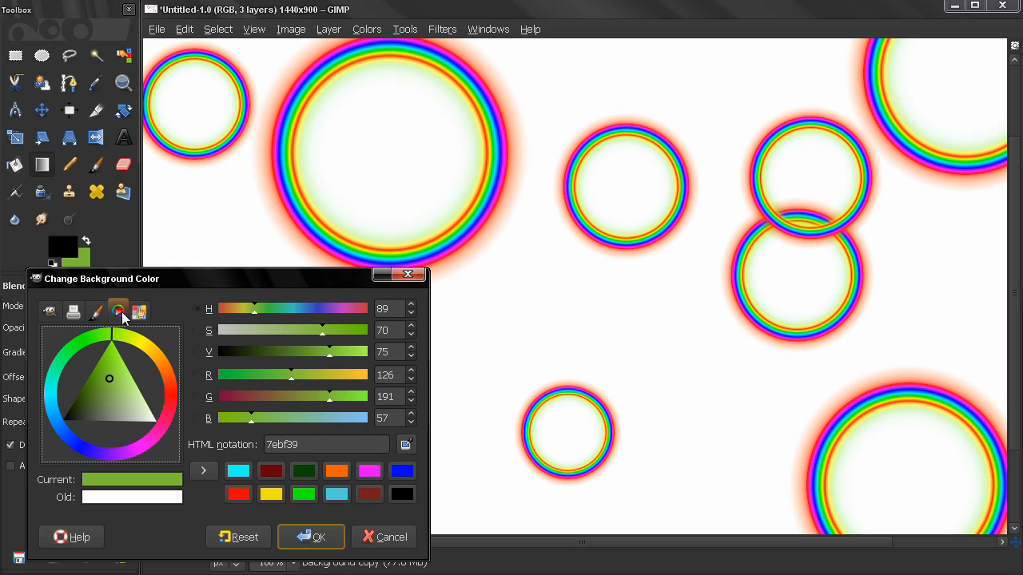
pyautogui.moveTo(118, 355)
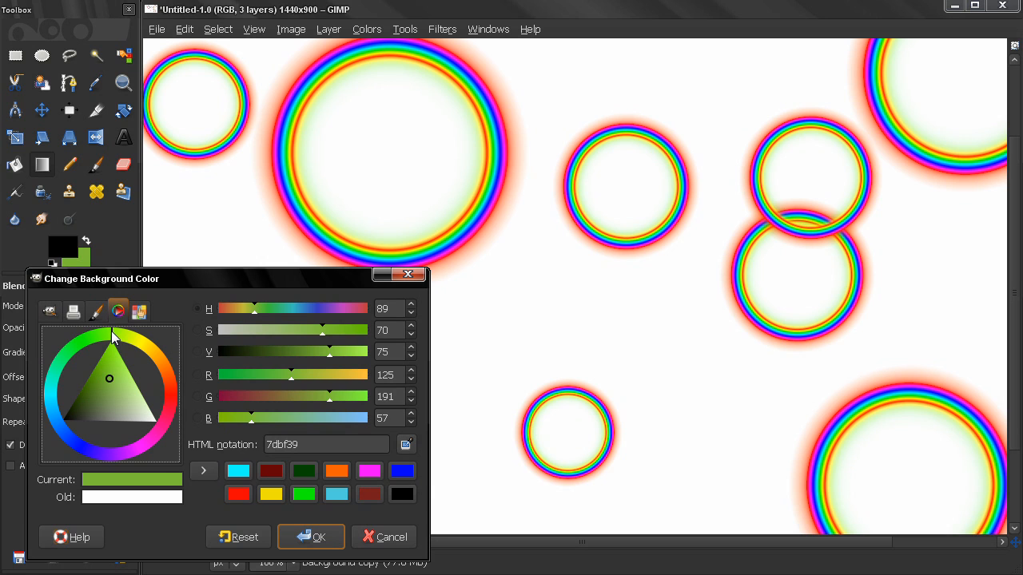
# Try a yellow hue on the colour wheel ring, then return the background to green at hue 90 (7dbf39)
pyautogui.click(155, 330)
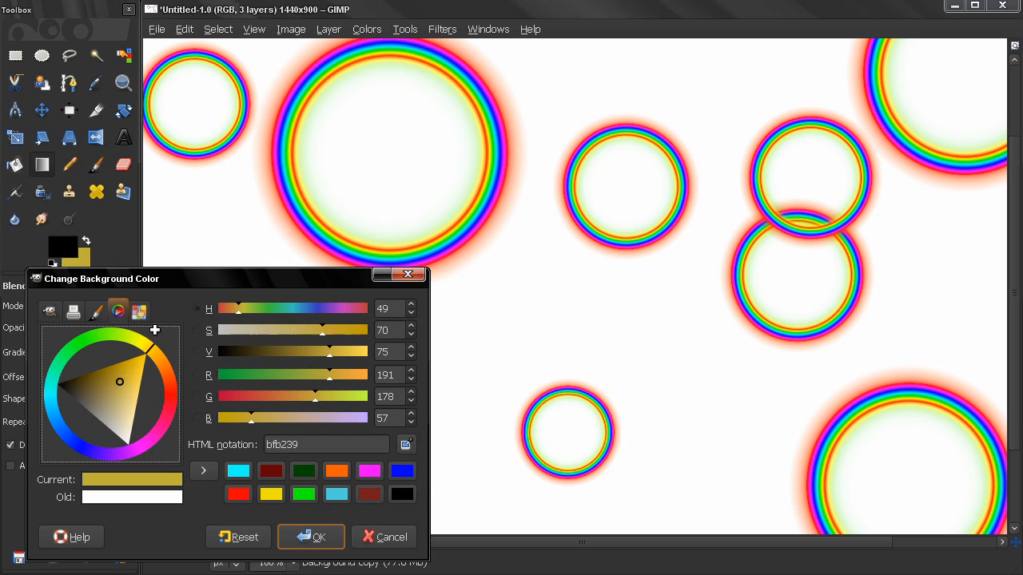
pyautogui.click(60, 365)
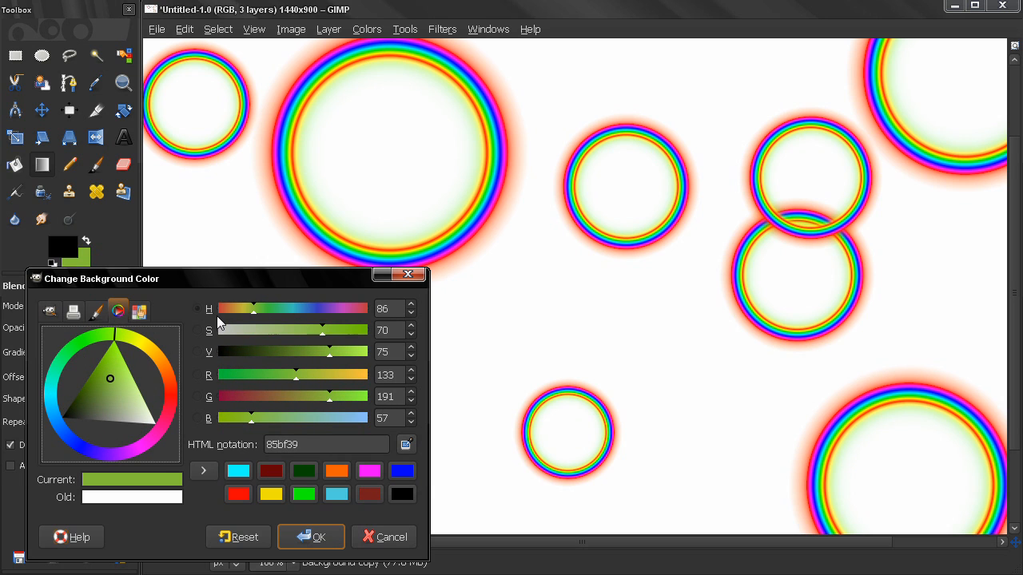
pyautogui.click(57, 353)
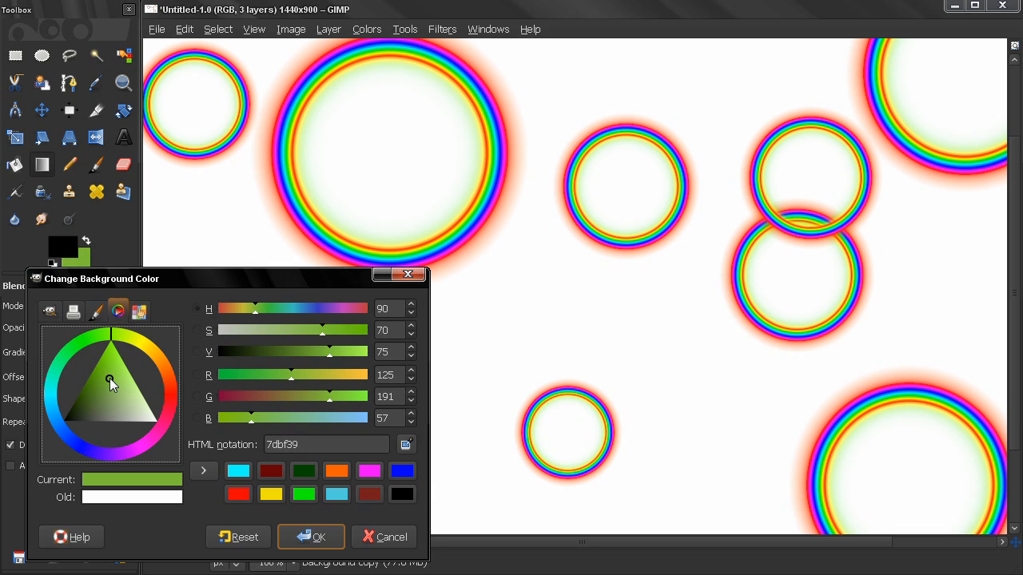
# Sample bright green, pale green, white and black in the triangle, ending on muted green 648b3c
pyautogui.click(110, 379)
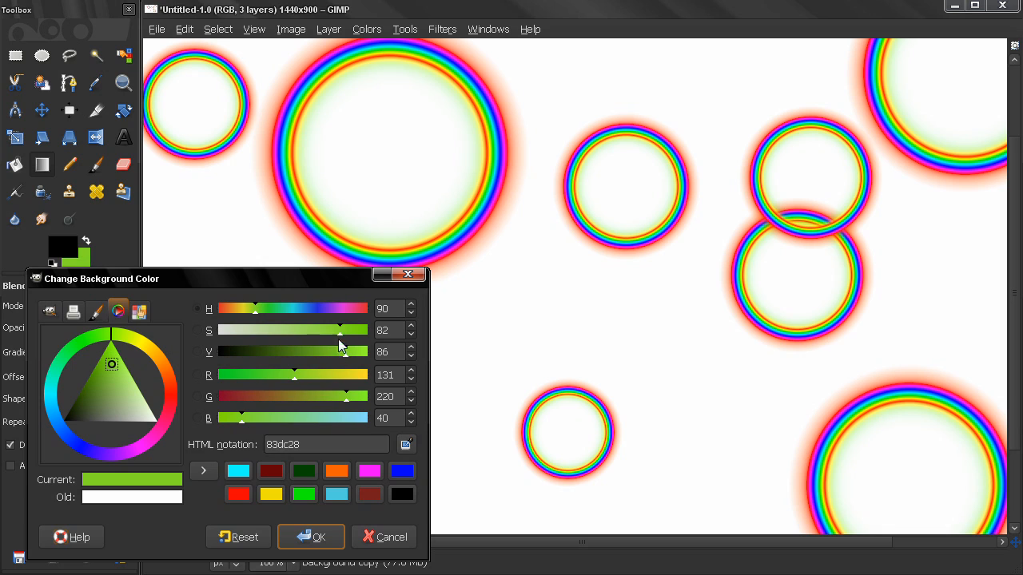
pyautogui.moveTo(243, 358)
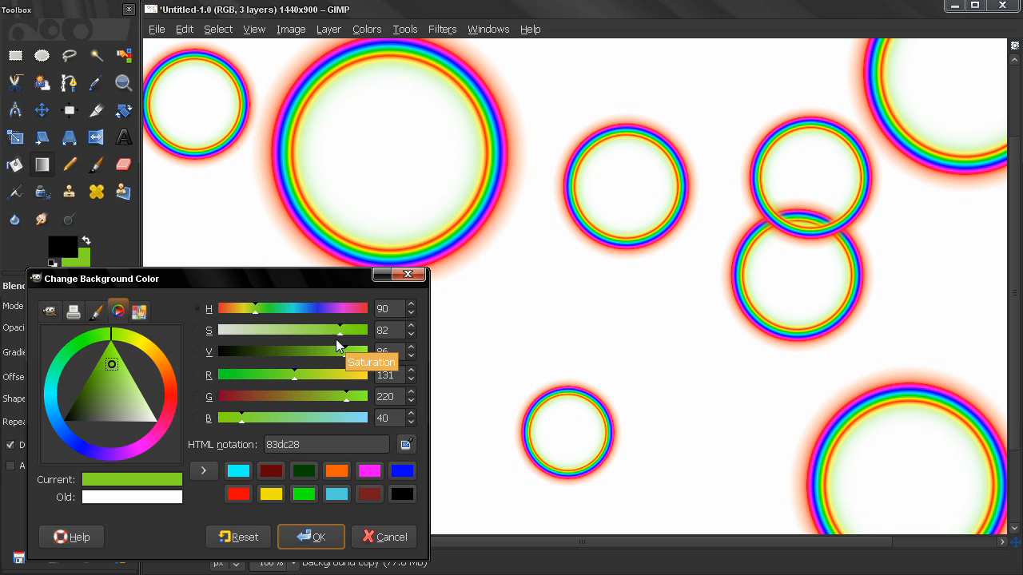
pyautogui.click(112, 352)
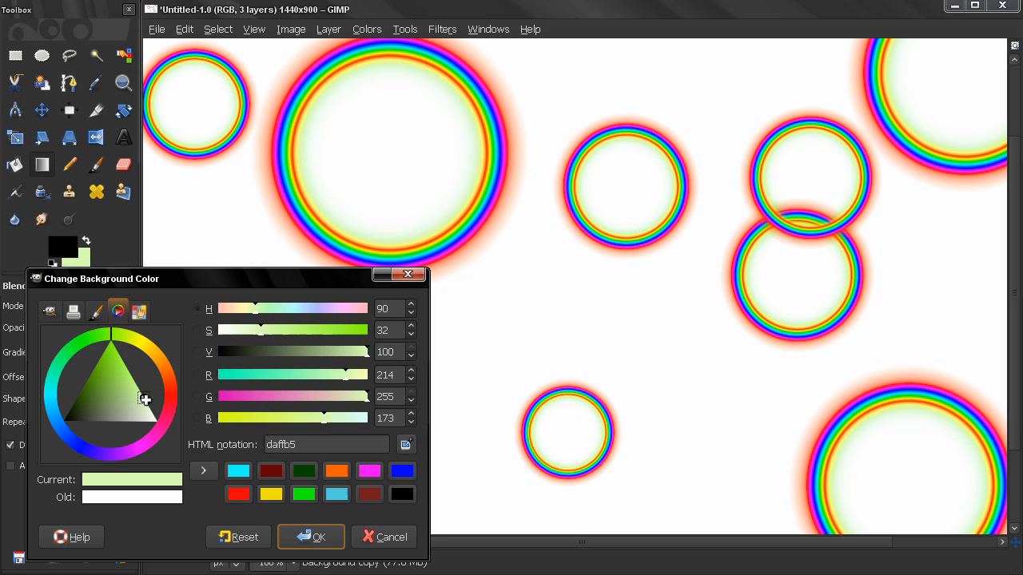
pyautogui.click(160, 423)
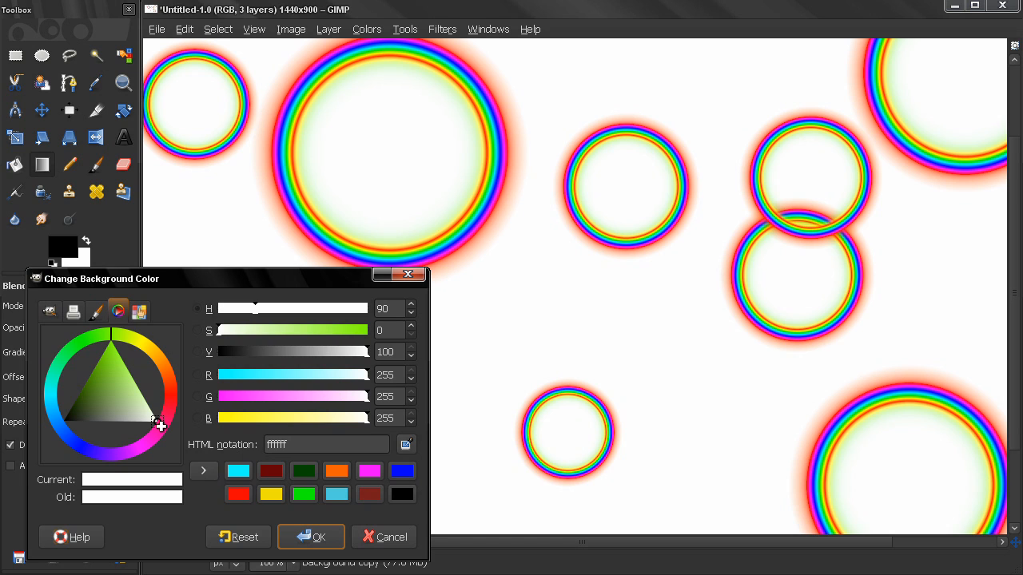
pyautogui.click(70, 414)
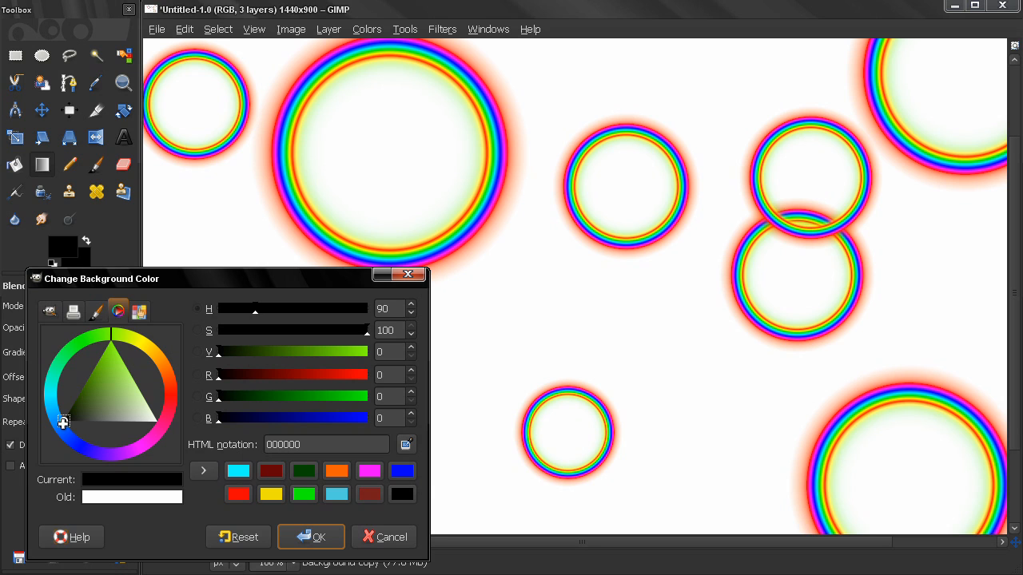
pyautogui.click(100, 397)
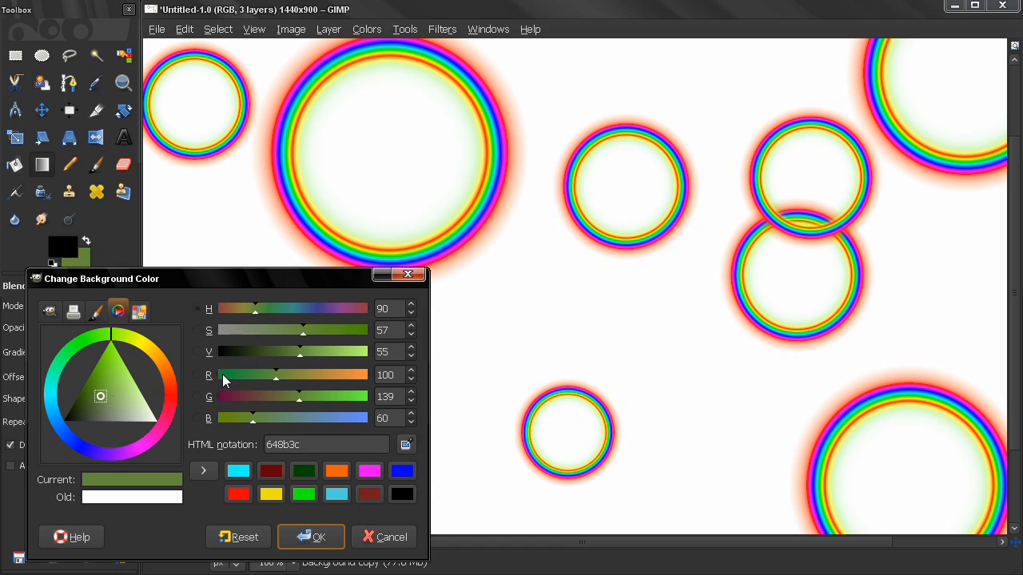
# Try several nearby green shades in the colour triangle, lighter and darker
pyautogui.click(112, 385)
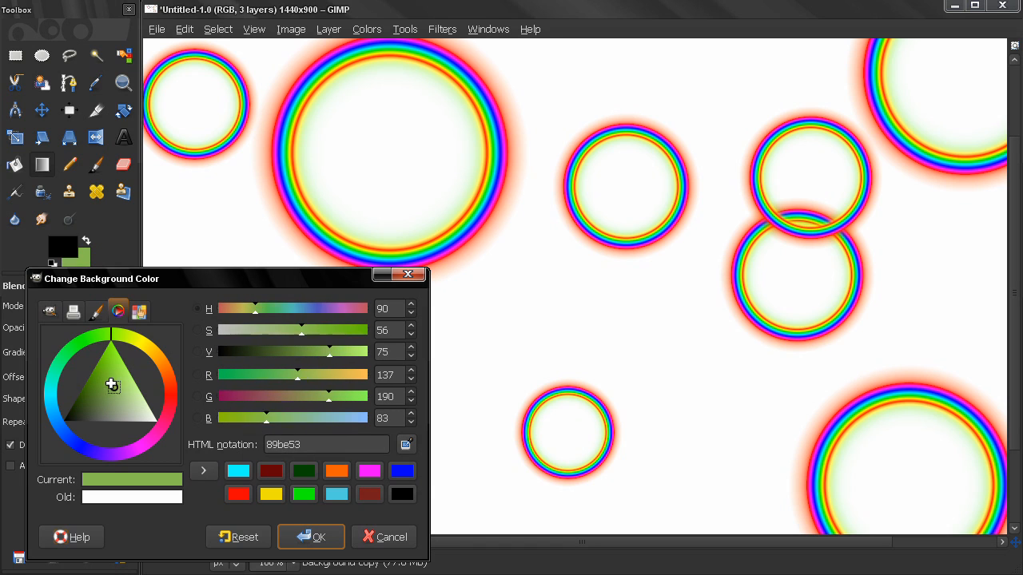
pyautogui.click(102, 384)
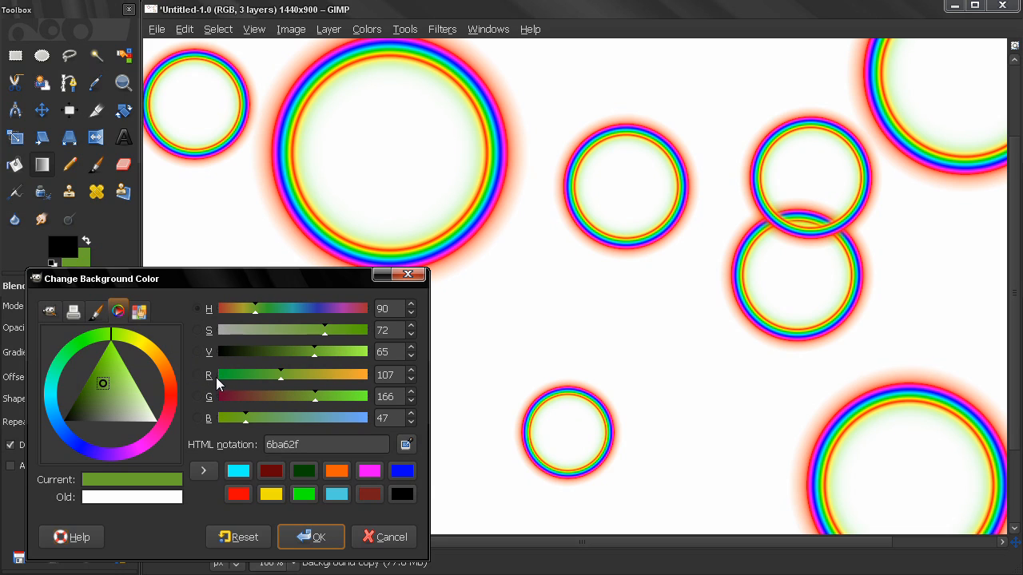
pyautogui.moveTo(205, 375)
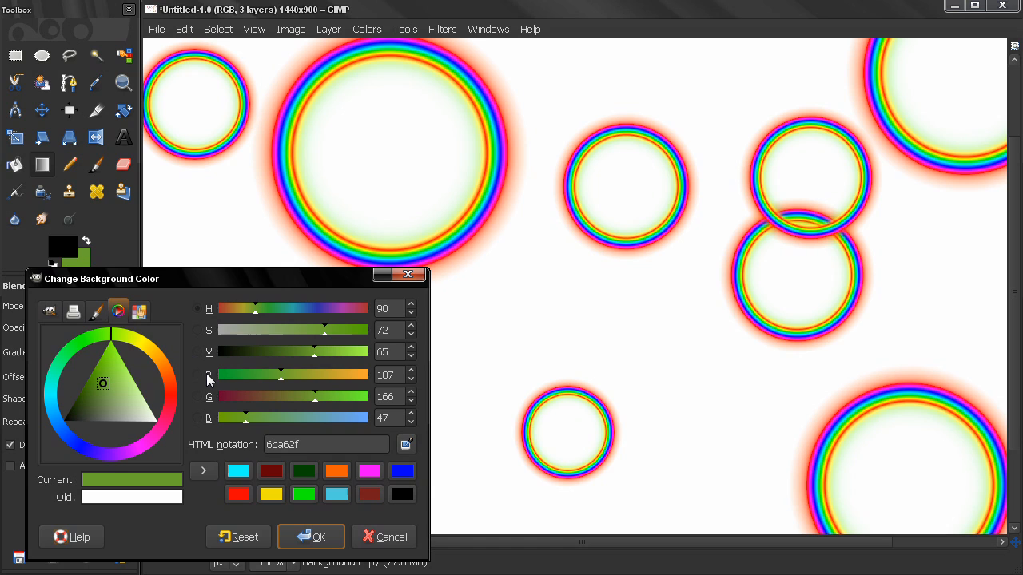
pyautogui.moveTo(191, 392)
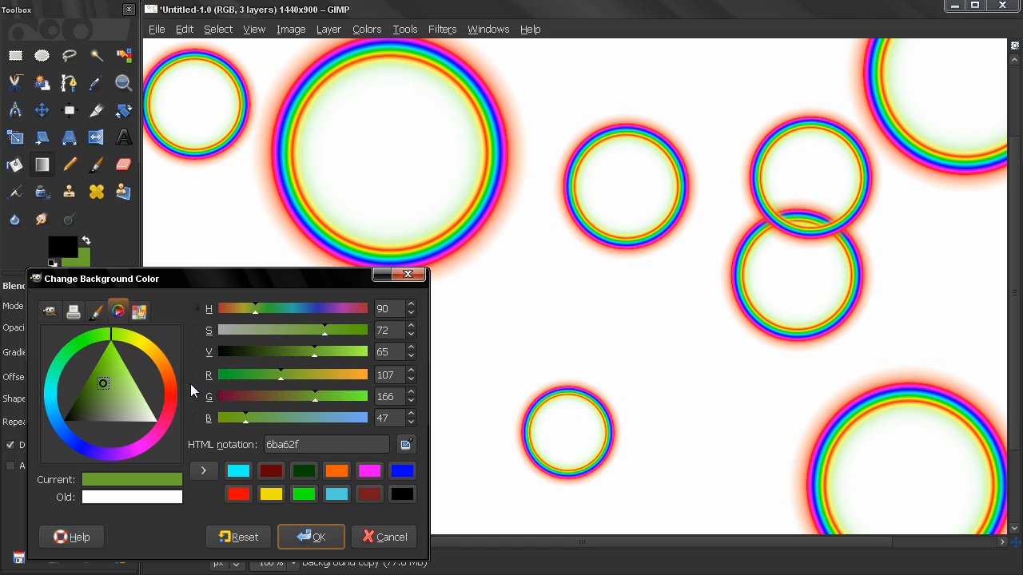
pyautogui.moveTo(198, 399)
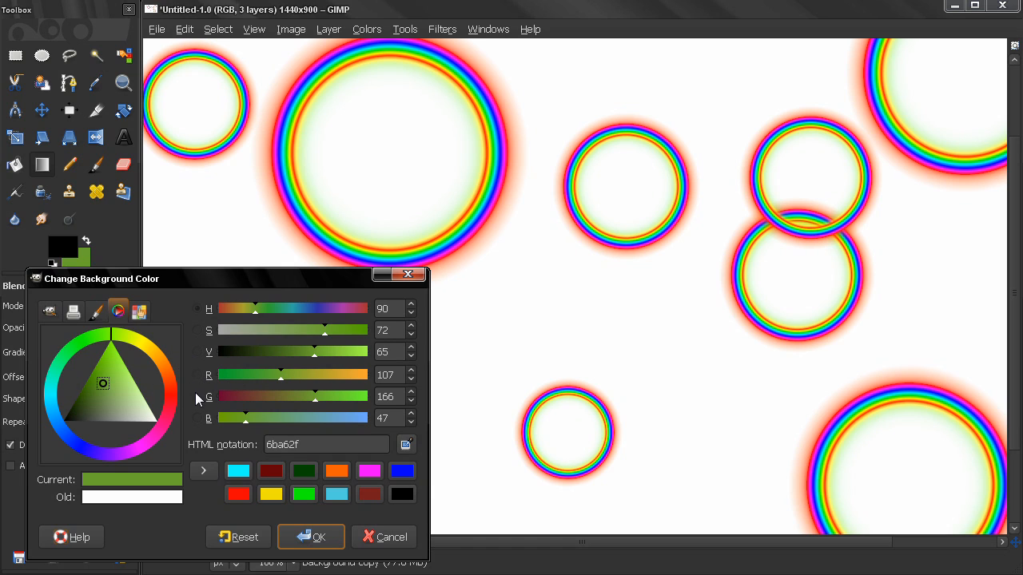
pyautogui.moveTo(198, 413)
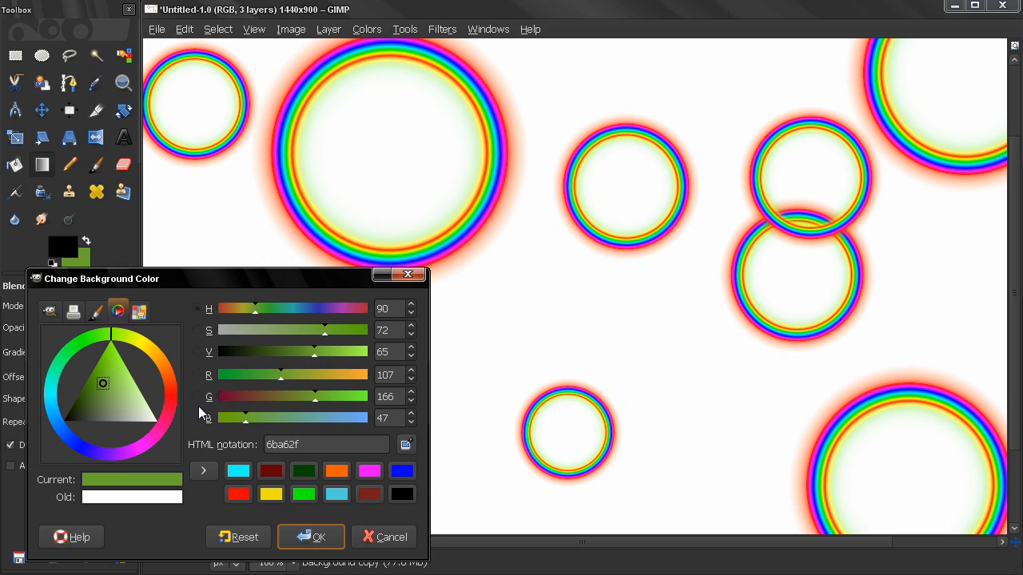
pyautogui.click(105, 383)
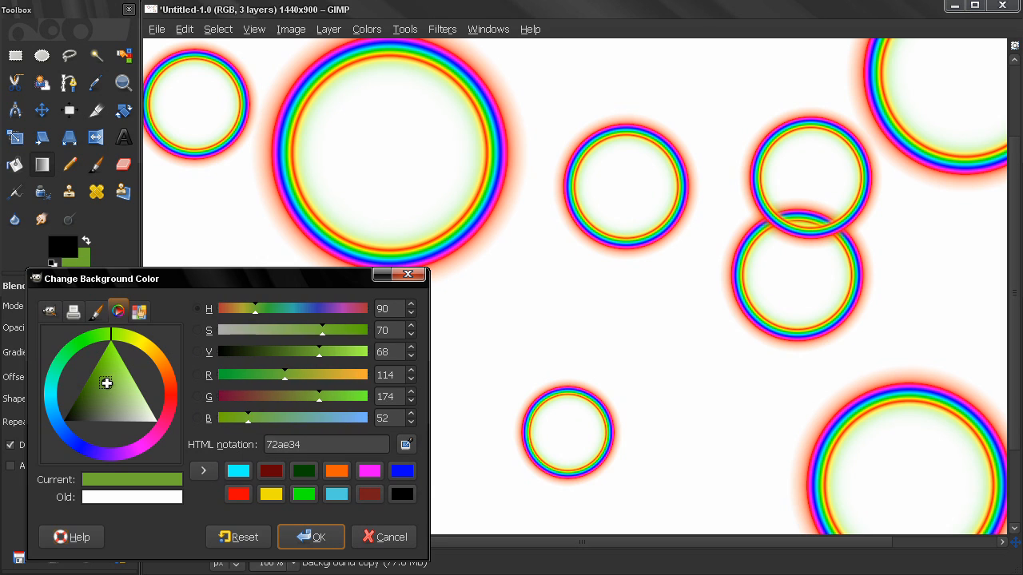
pyautogui.click(111, 390)
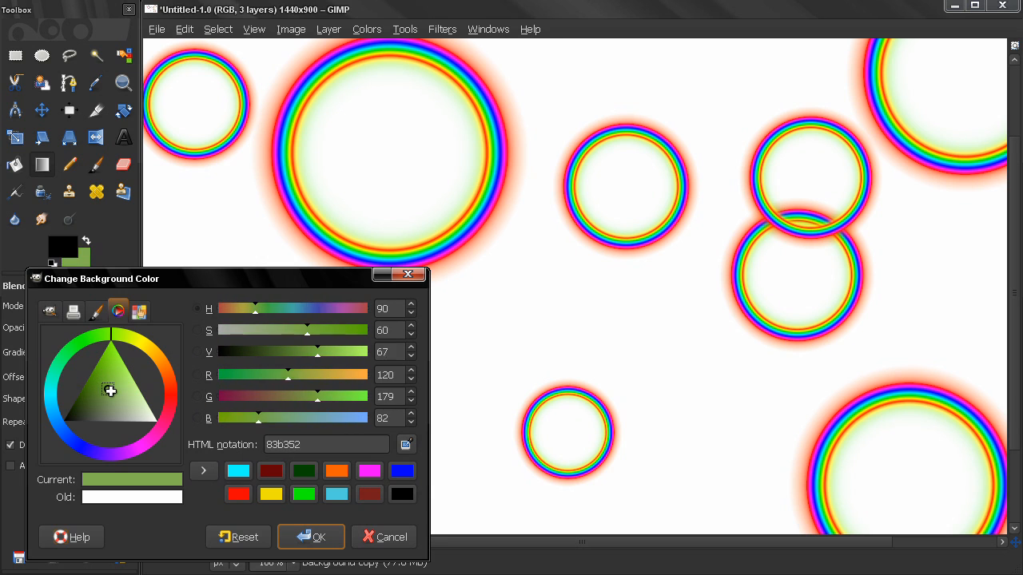
pyautogui.click(120, 393)
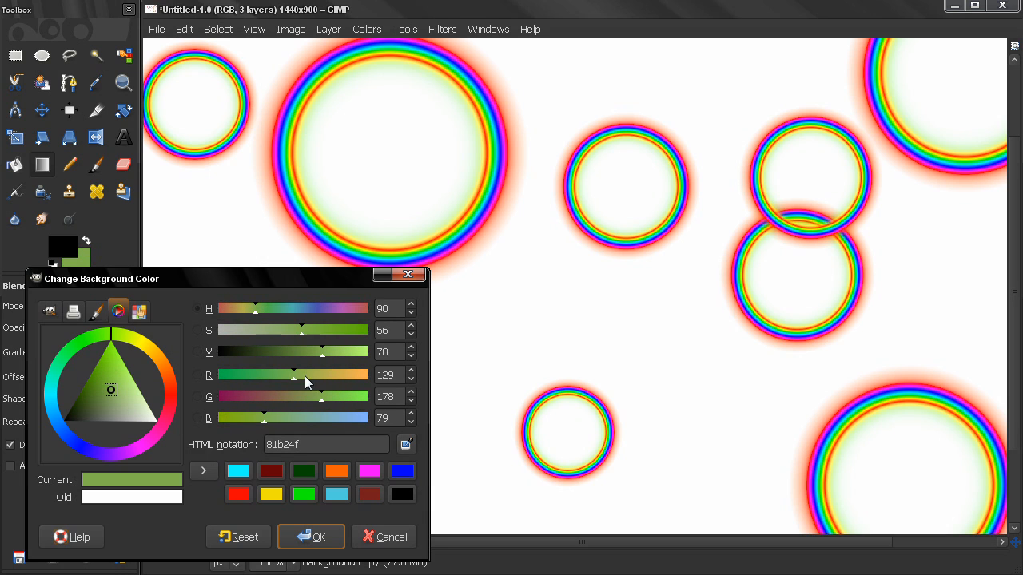
# Vary the R slider down to zero, then restore a mid green 85b950 and show the palette view
pyautogui.moveTo(294, 374); pyautogui.dragTo(291, 374)
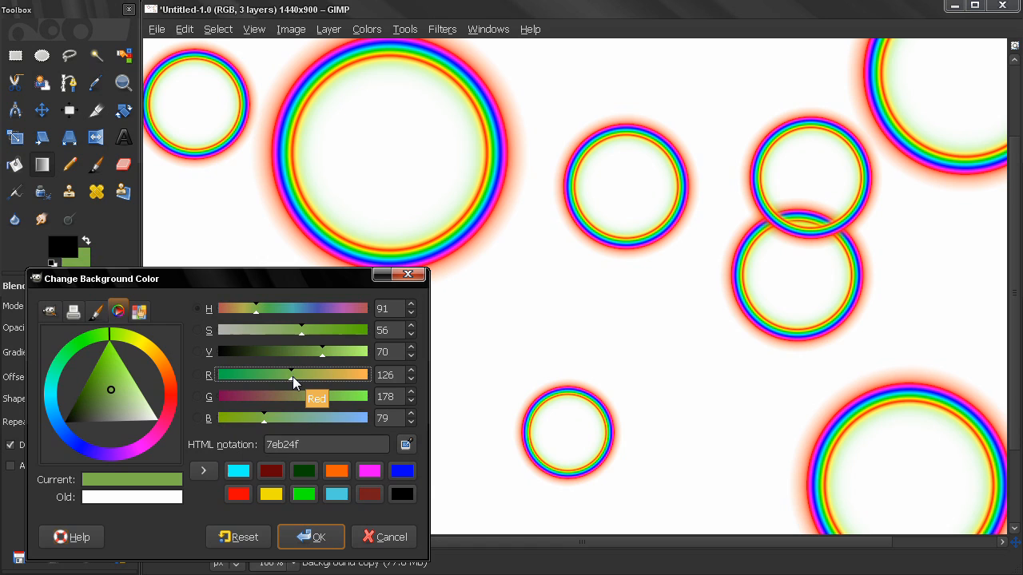
pyautogui.moveTo(292, 374); pyautogui.dragTo(301, 374)
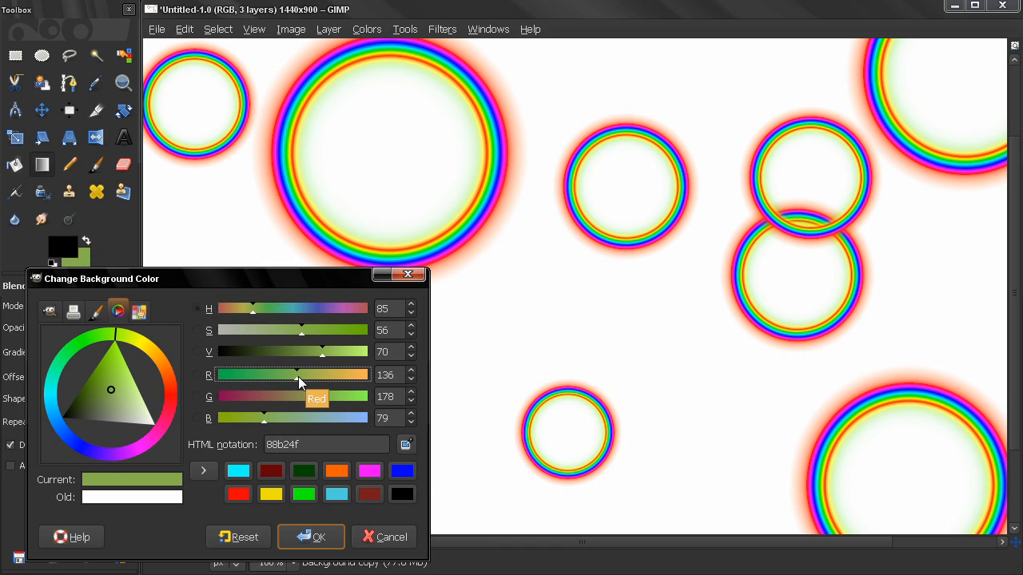
pyautogui.moveTo(295, 374); pyautogui.dragTo(367, 374)
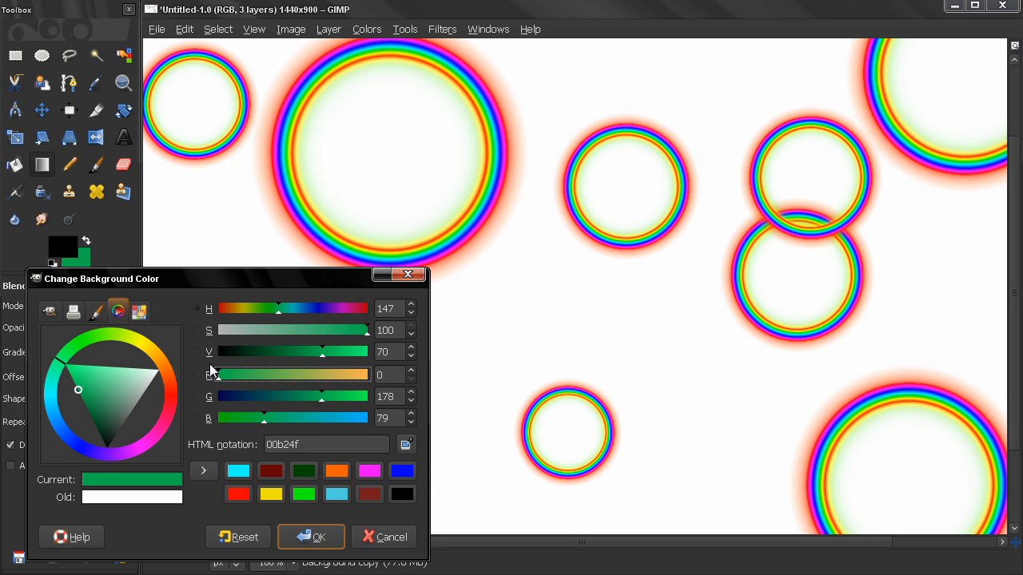
pyautogui.click(112, 390)
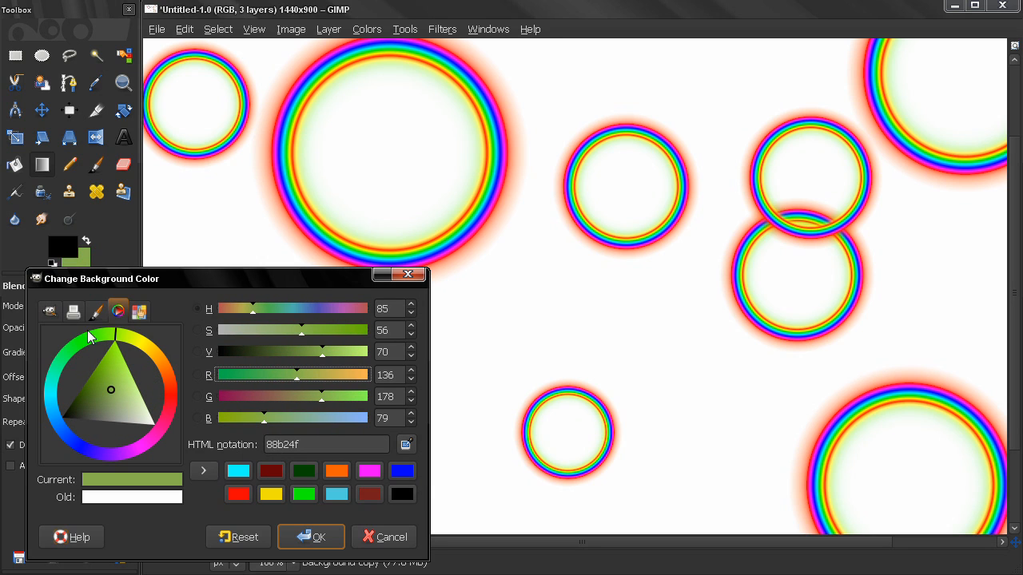
pyautogui.click(112, 334)
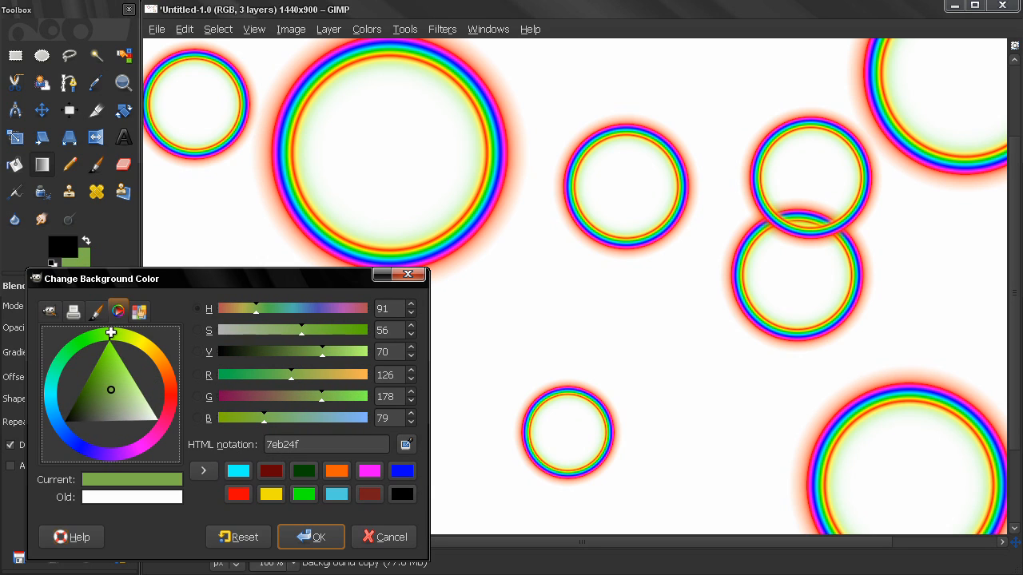
pyautogui.click(112, 371)
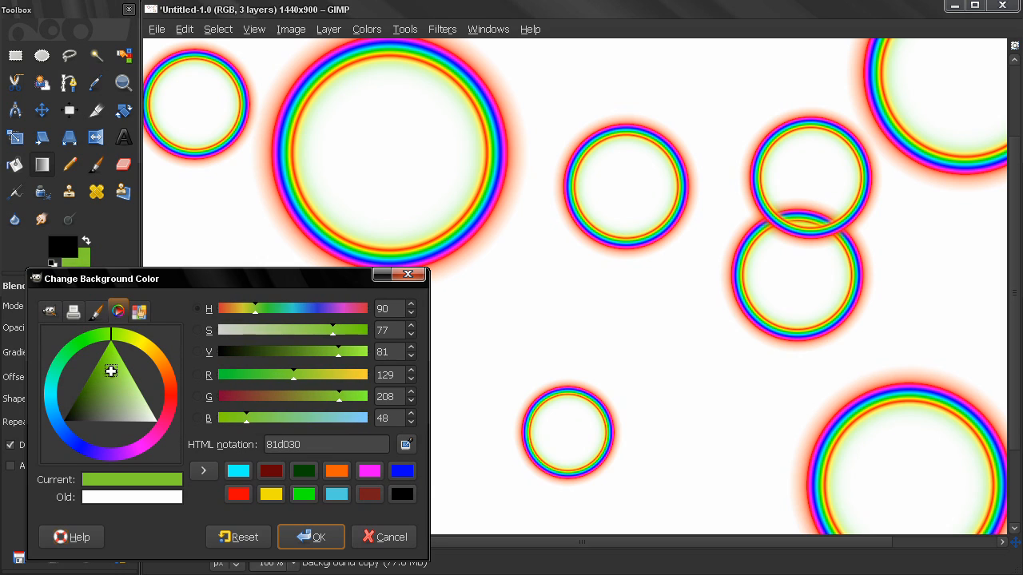
pyautogui.click(137, 310)
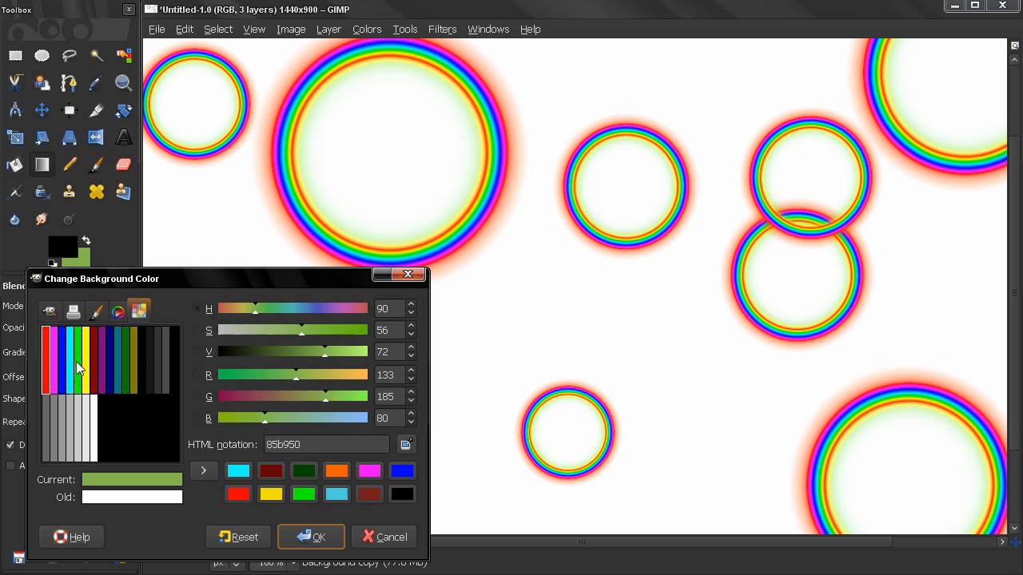
pyautogui.moveTo(152, 366)
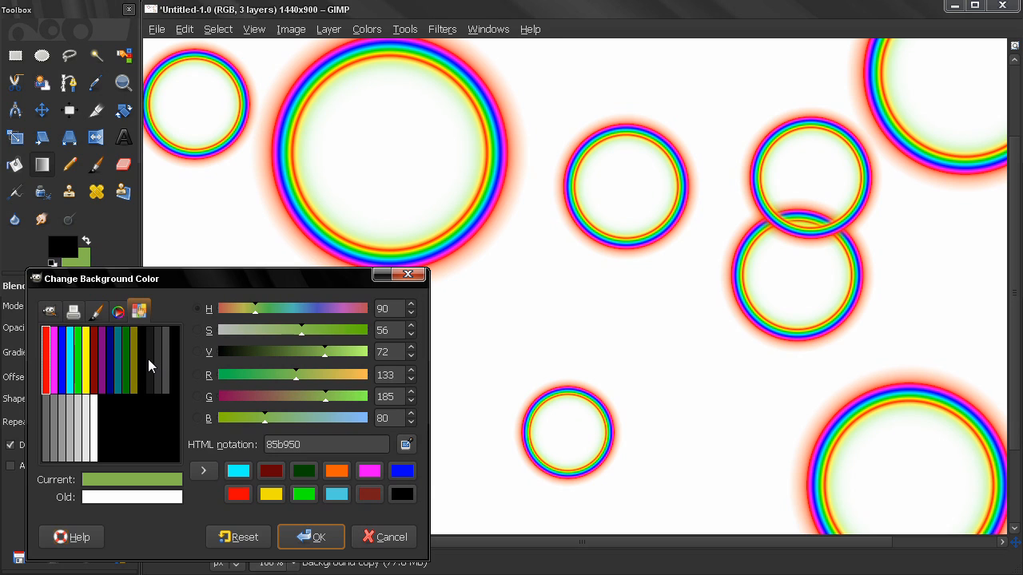
# Reopen the recently closed Layers, Channels, Paths, Histogram dock from the Windows menu
pyautogui.click(487, 29)
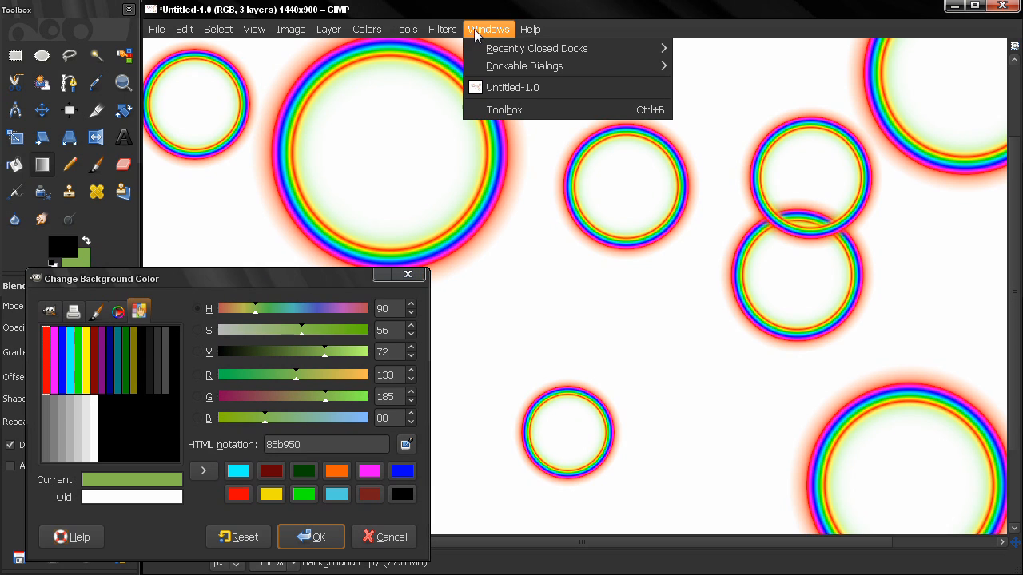
pyautogui.moveTo(537, 48)
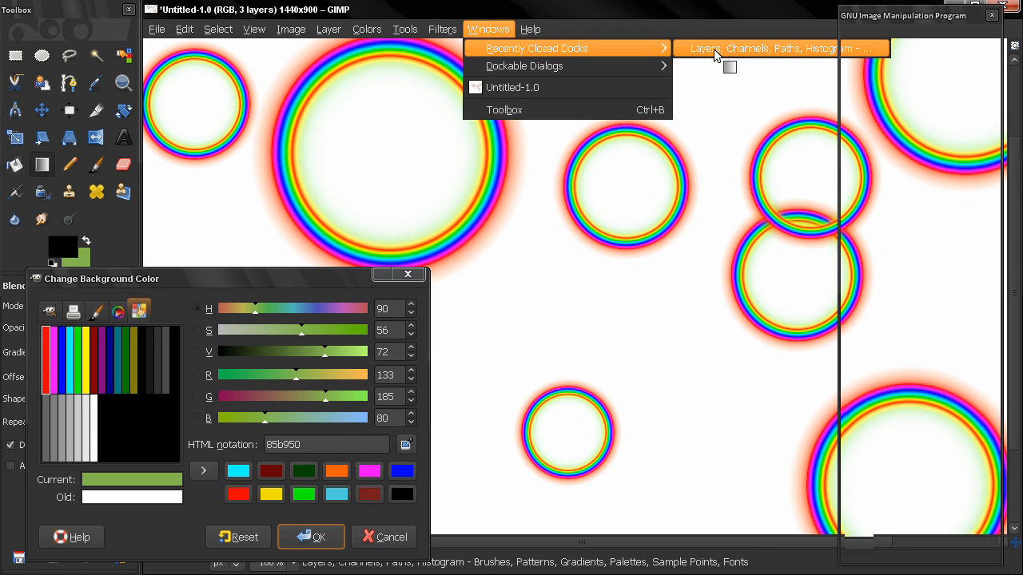
pyautogui.click(774, 48)
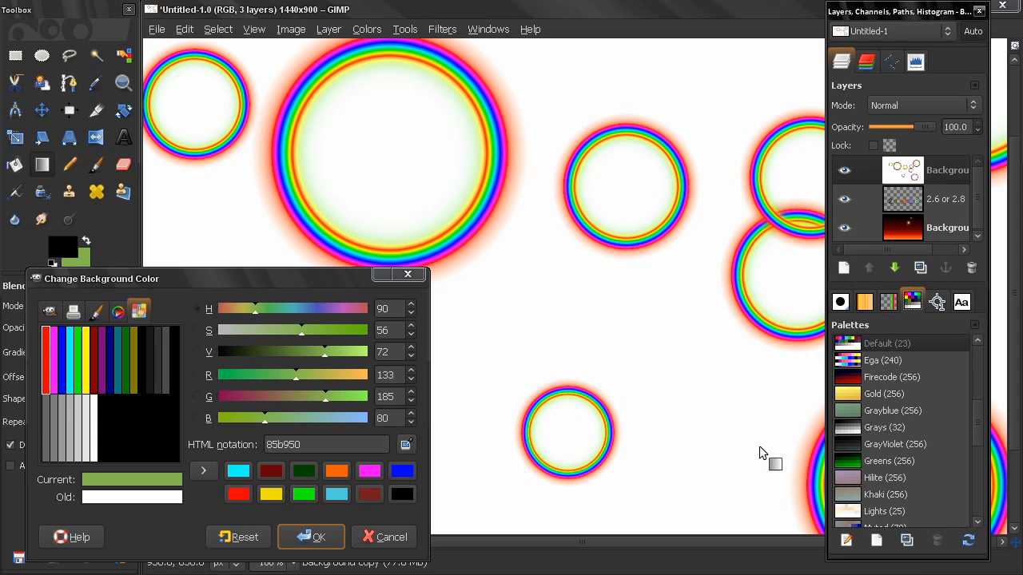
# Choose the Firecode palette and sample orange and yellow swatches, ending on light yellow fcfc3c
pyautogui.click(892, 377)
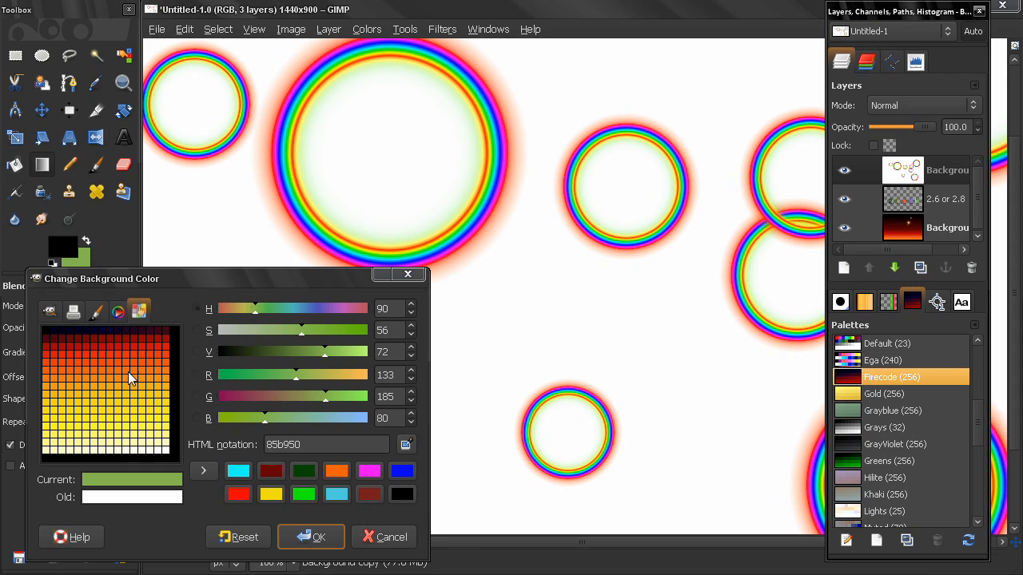
pyautogui.moveTo(128, 351)
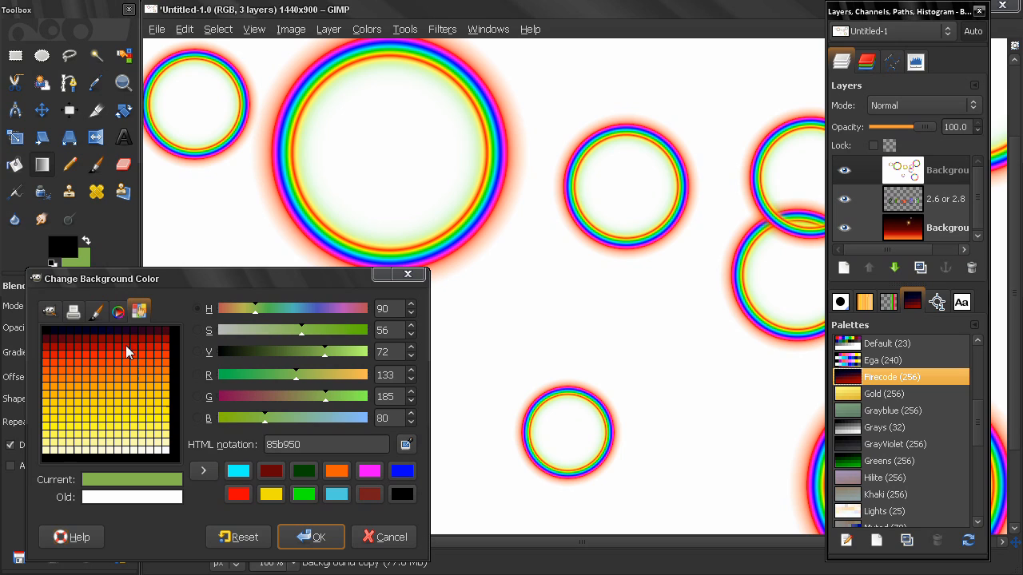
pyautogui.click(141, 361)
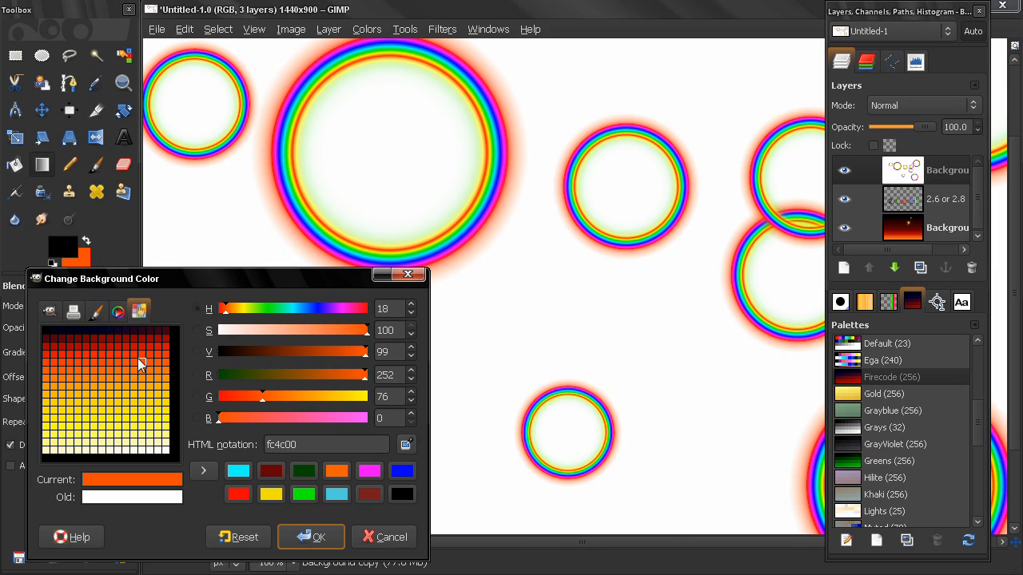
pyautogui.click(62, 409)
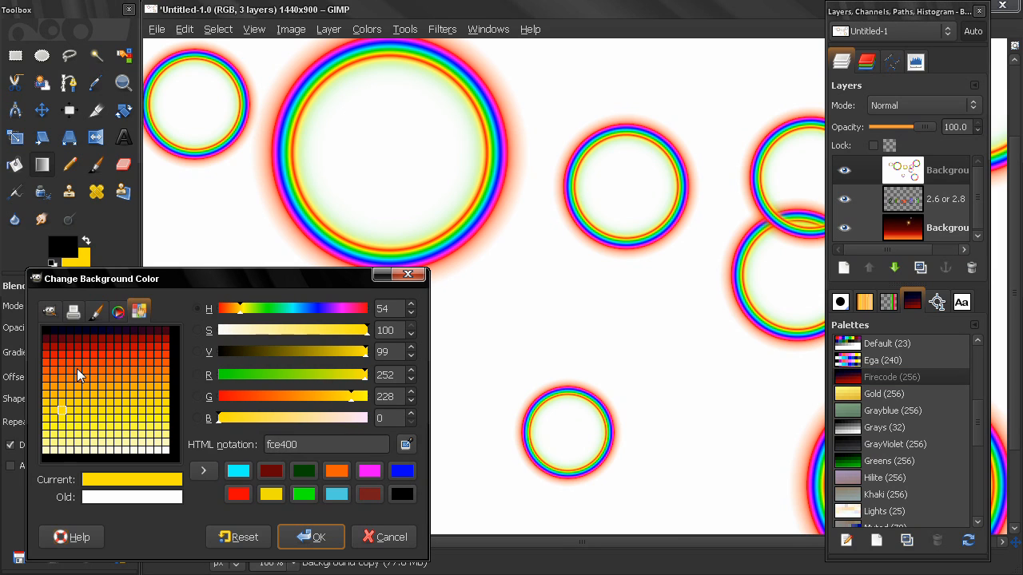
pyautogui.click(77, 371)
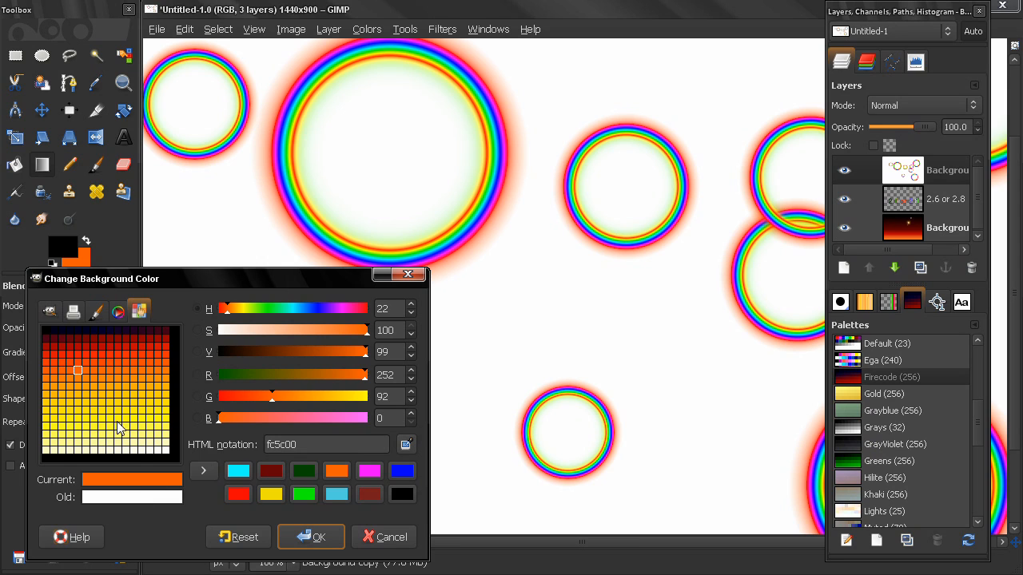
pyautogui.click(140, 358)
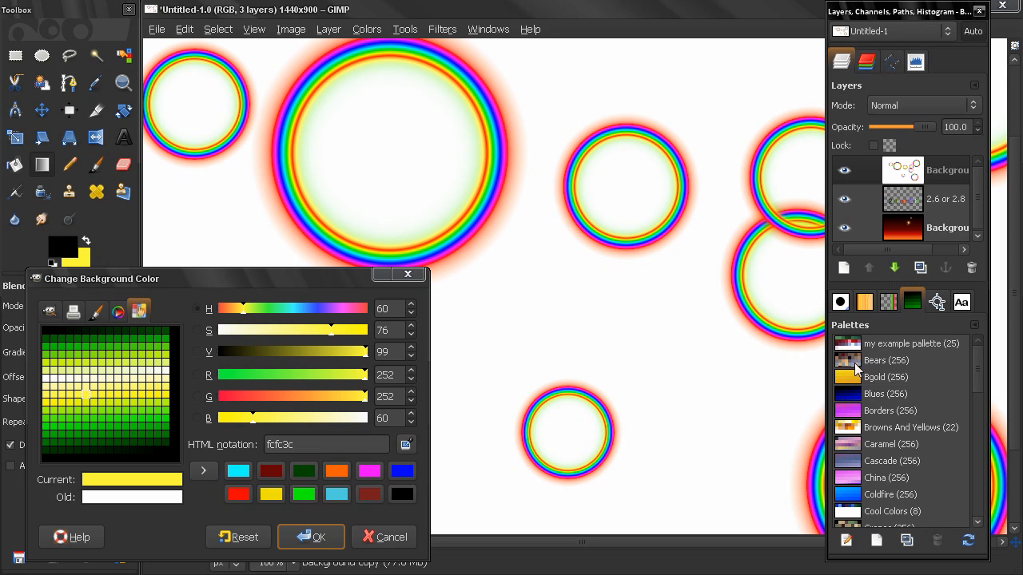
pyautogui.moveTo(878, 396)
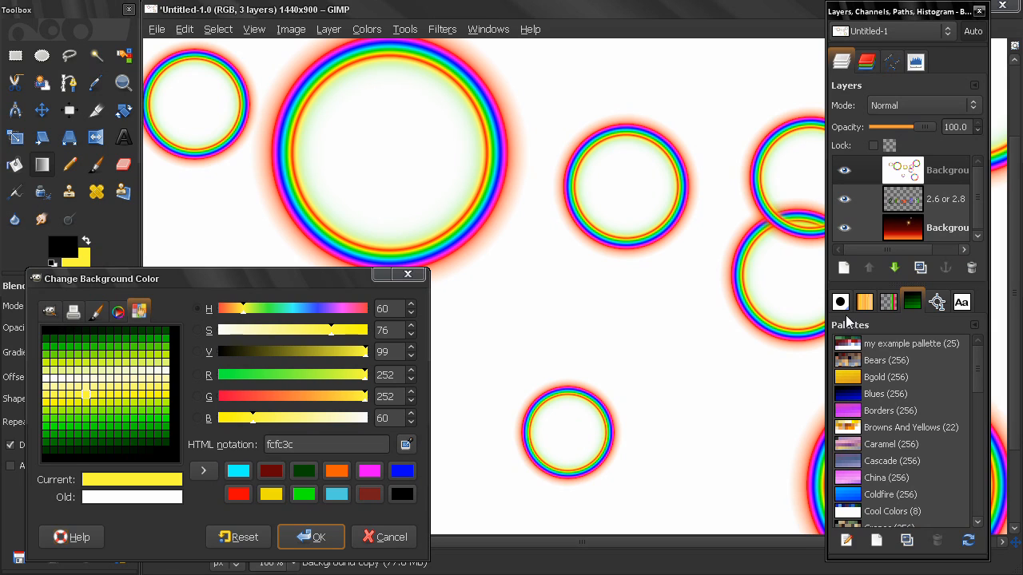
pyautogui.moveTo(126, 358)
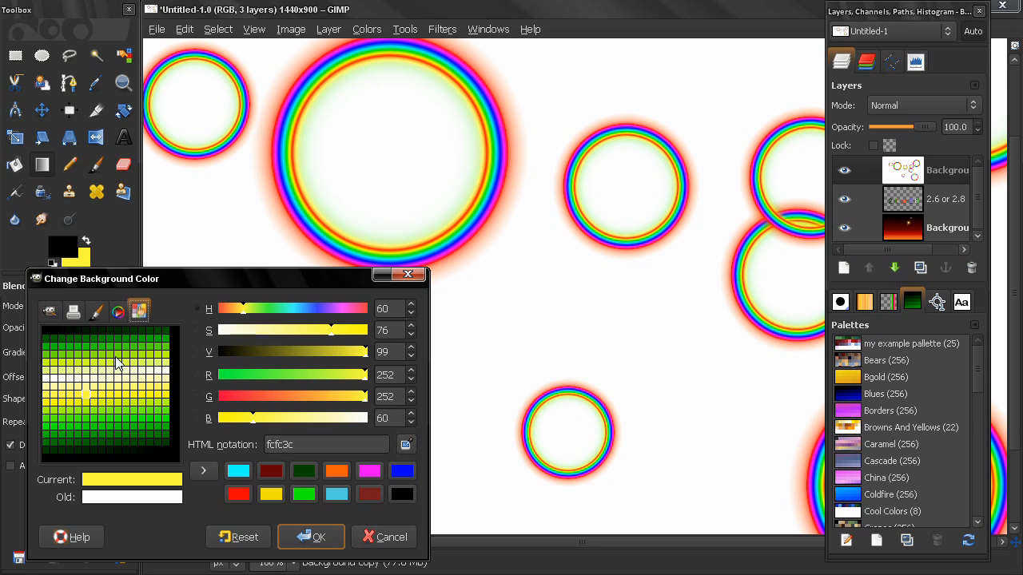
# Pick green swatches from the palette, setting the background to bright green 2cfc00
pyautogui.click(134, 348)
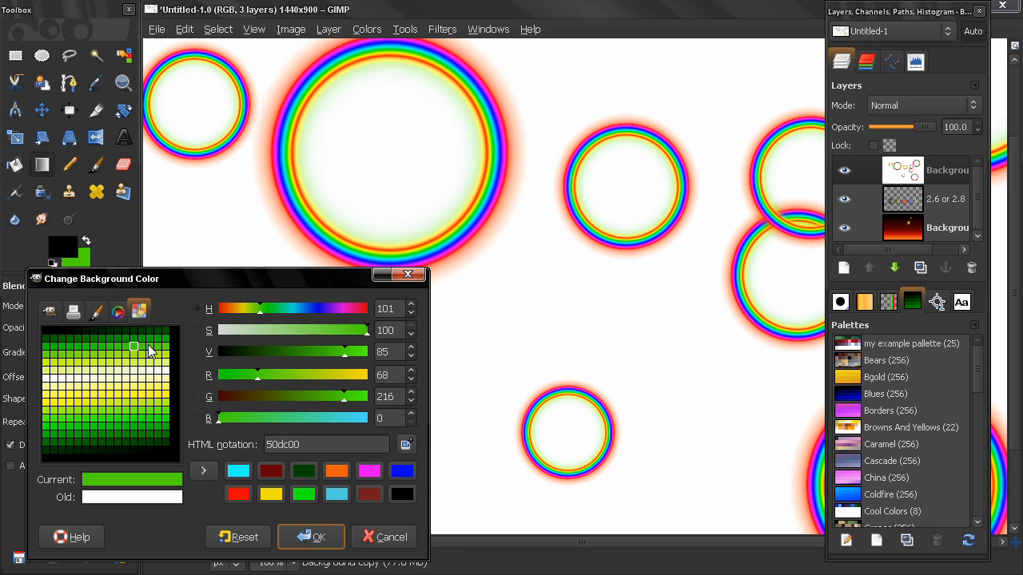
pyautogui.click(108, 418)
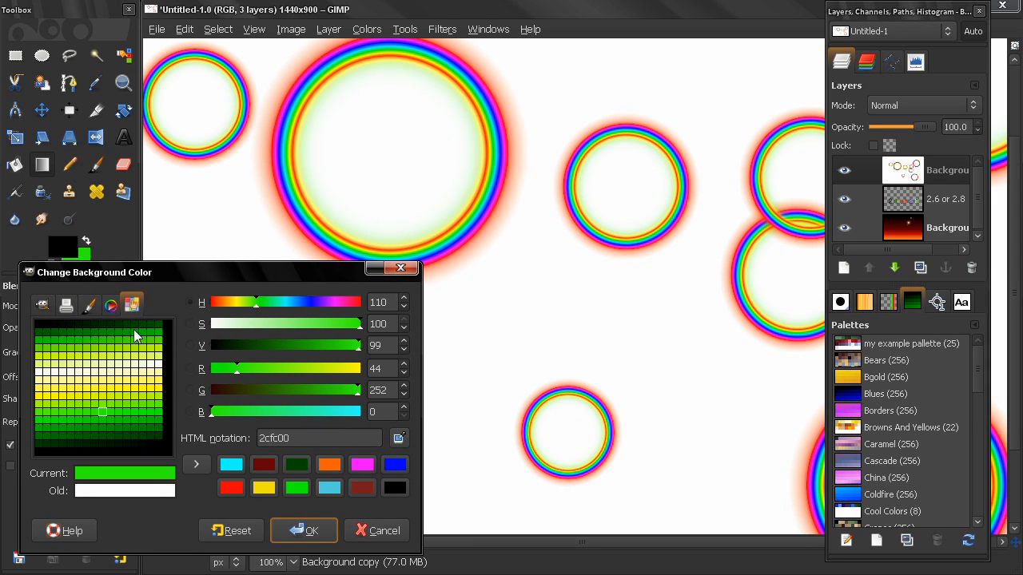
pyautogui.moveTo(179, 350)
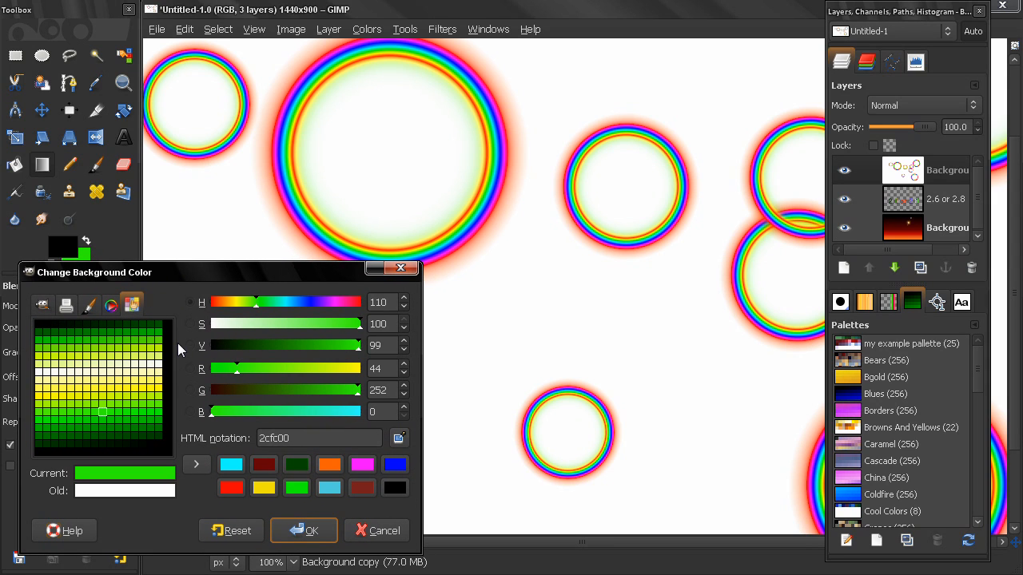
pyautogui.moveTo(200, 323)
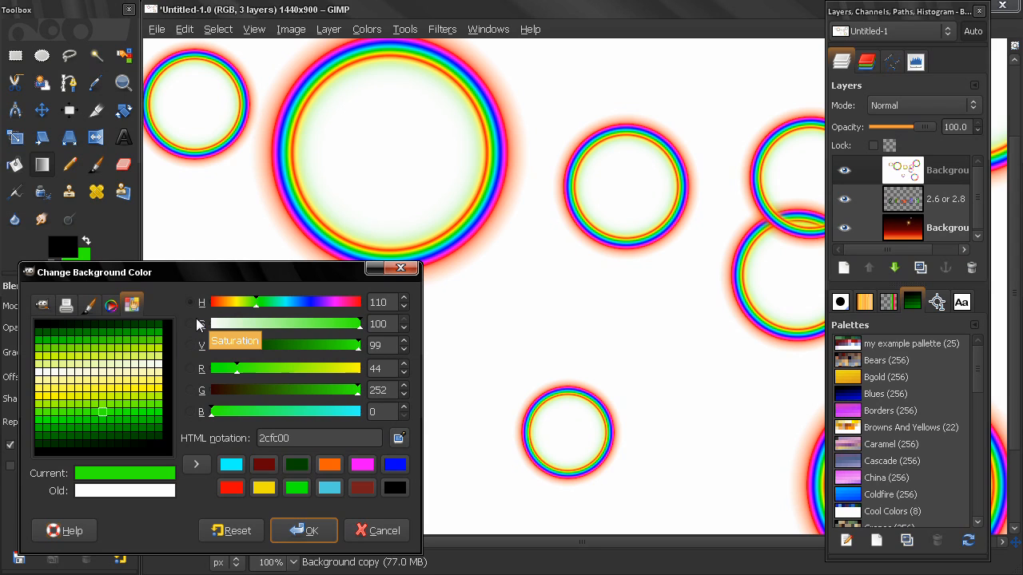